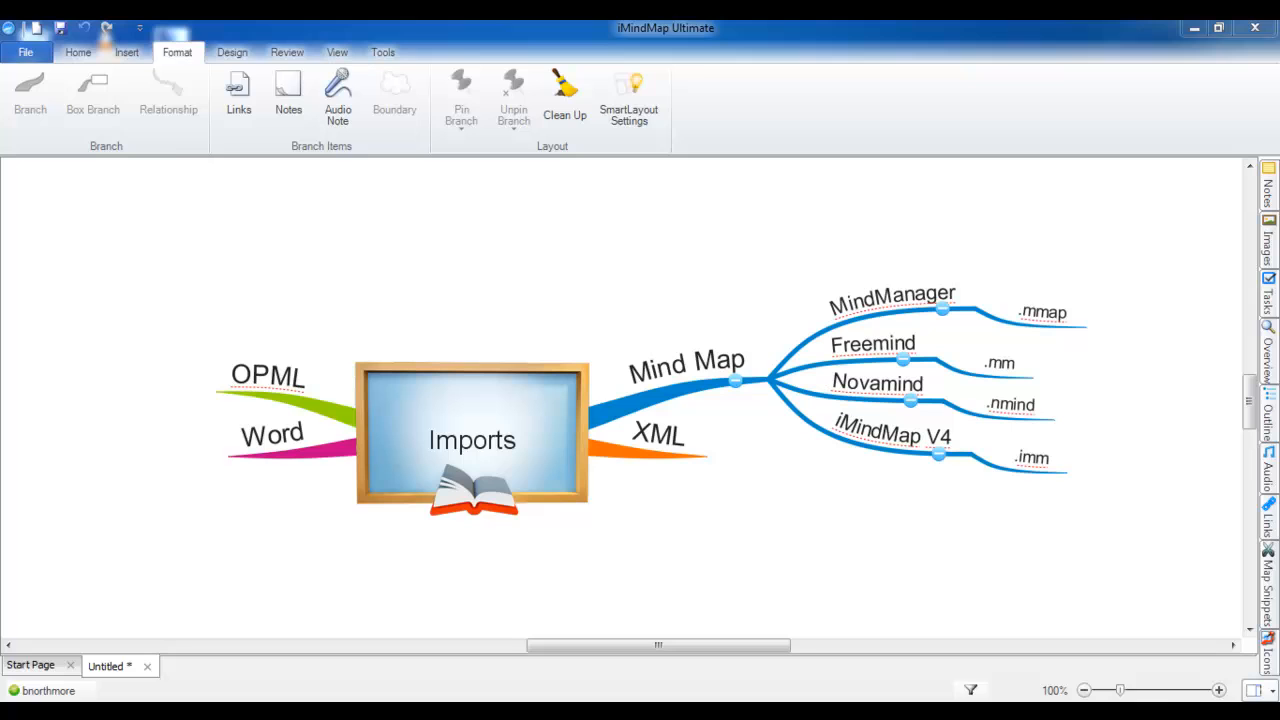
Show the Home ribbon, then the File backstage page with the export formats.
left_click(76, 52)
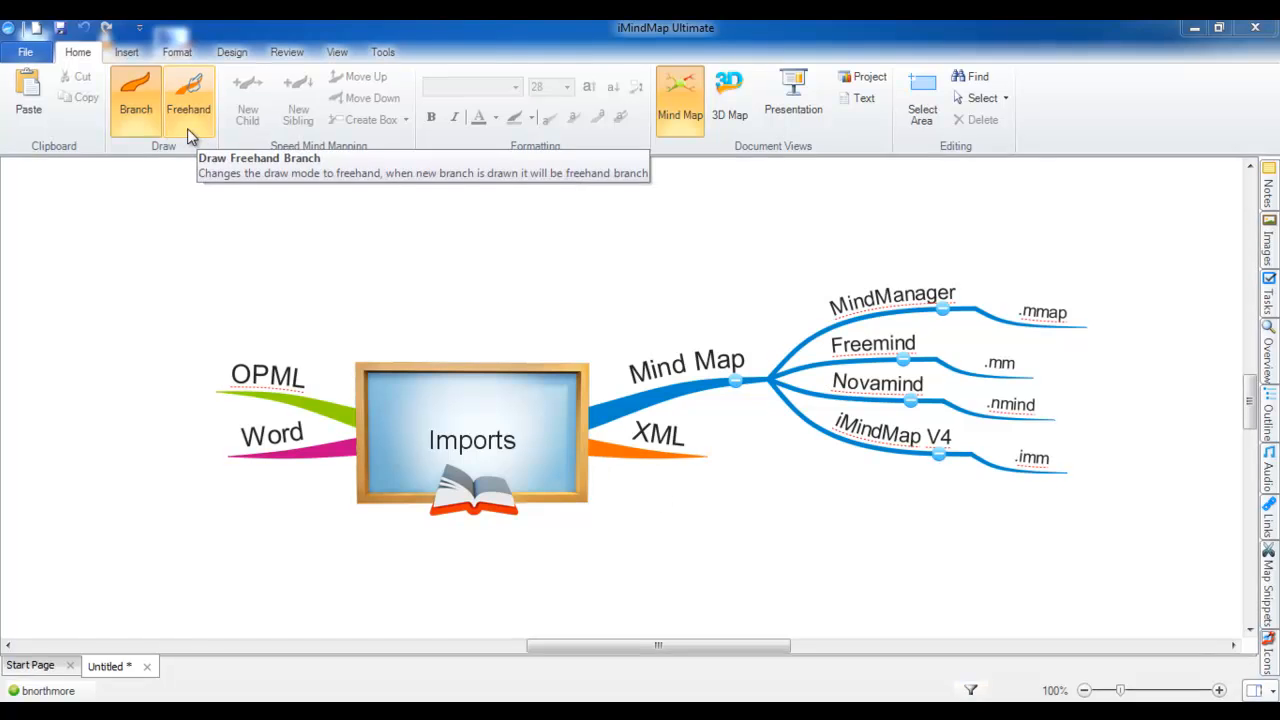
left_click(24, 52)
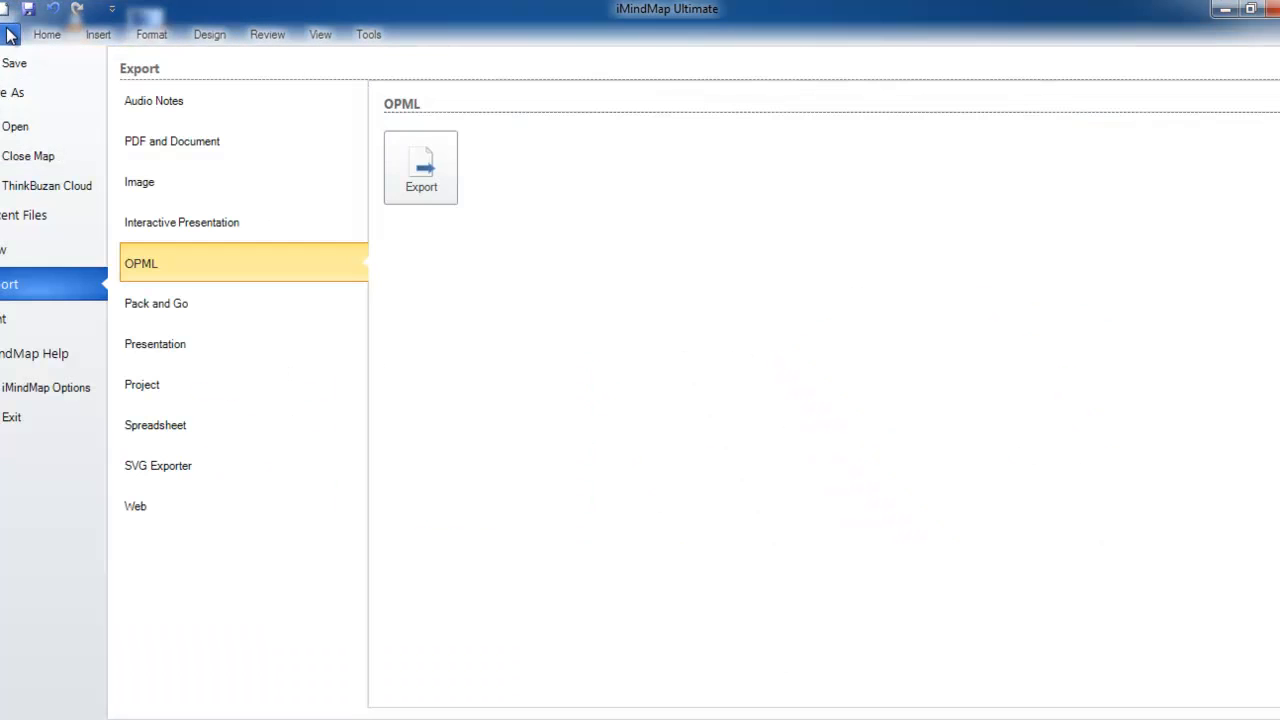
mouse_move(16, 126)
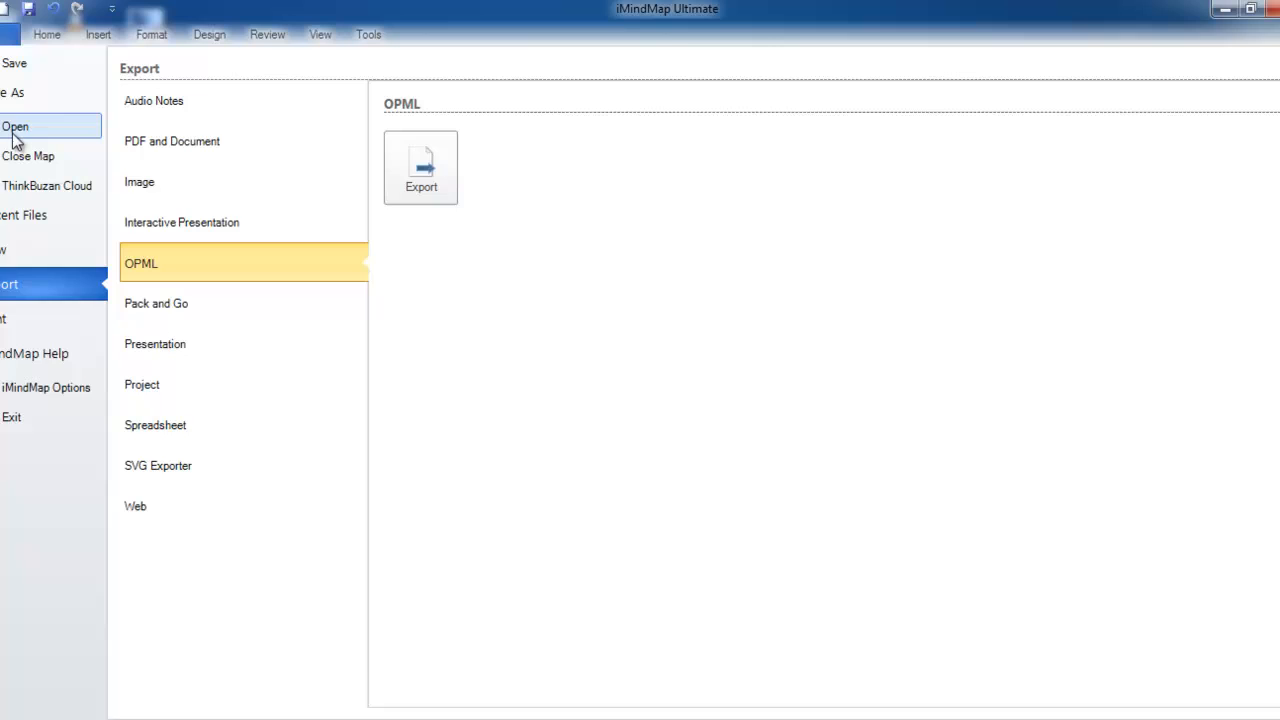
Start Open so the dialog lists the Desktop's supported map files.
left_click(16, 126)
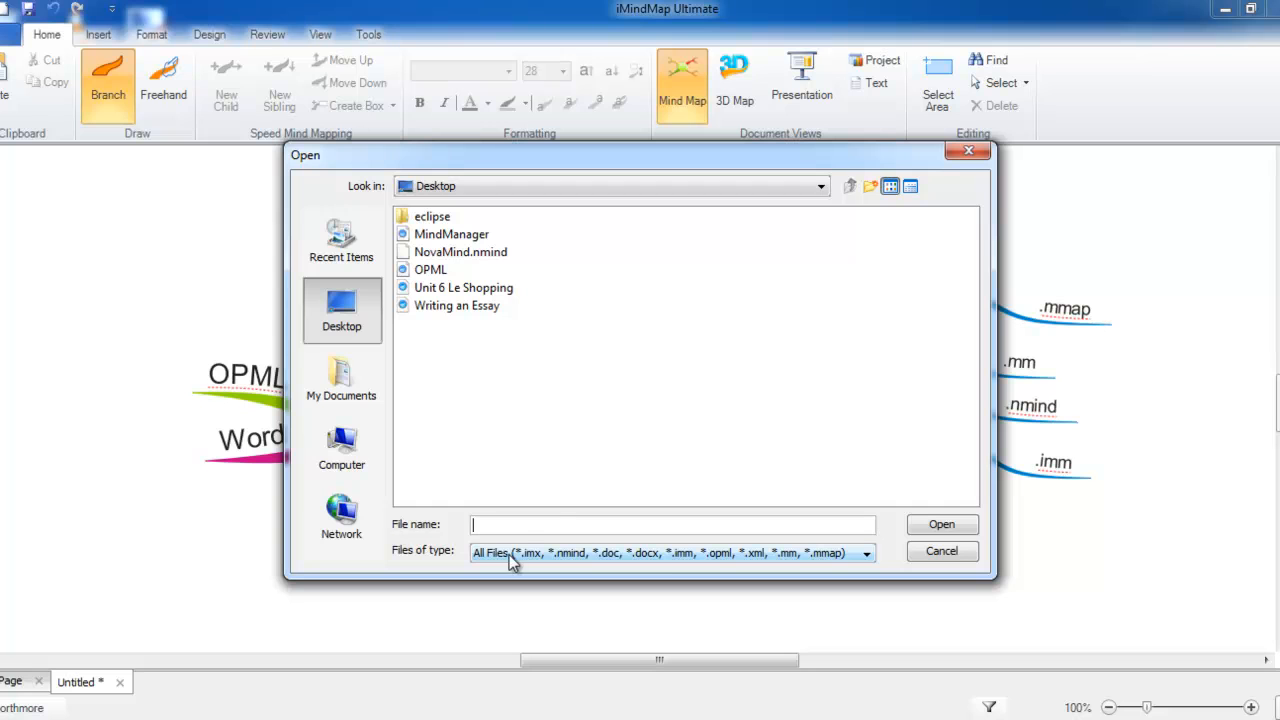
mouse_move(556, 556)
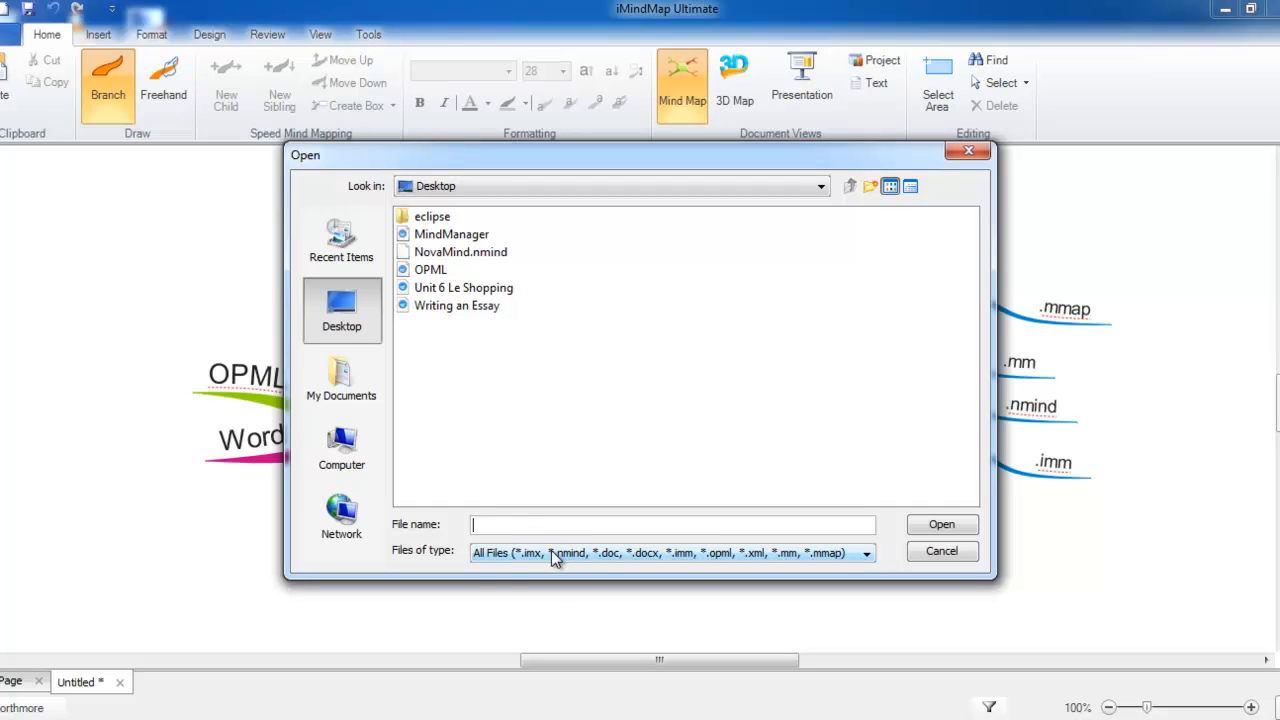
mouse_move(622, 556)
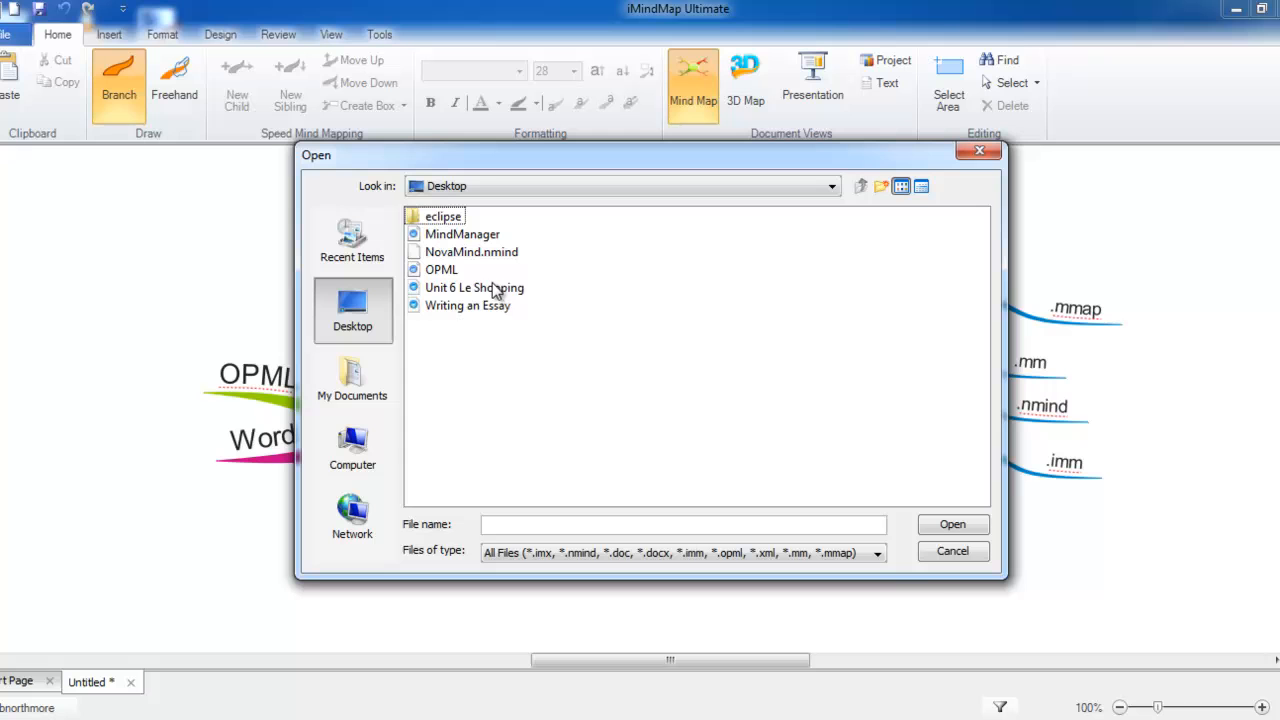
mouse_move(536, 324)
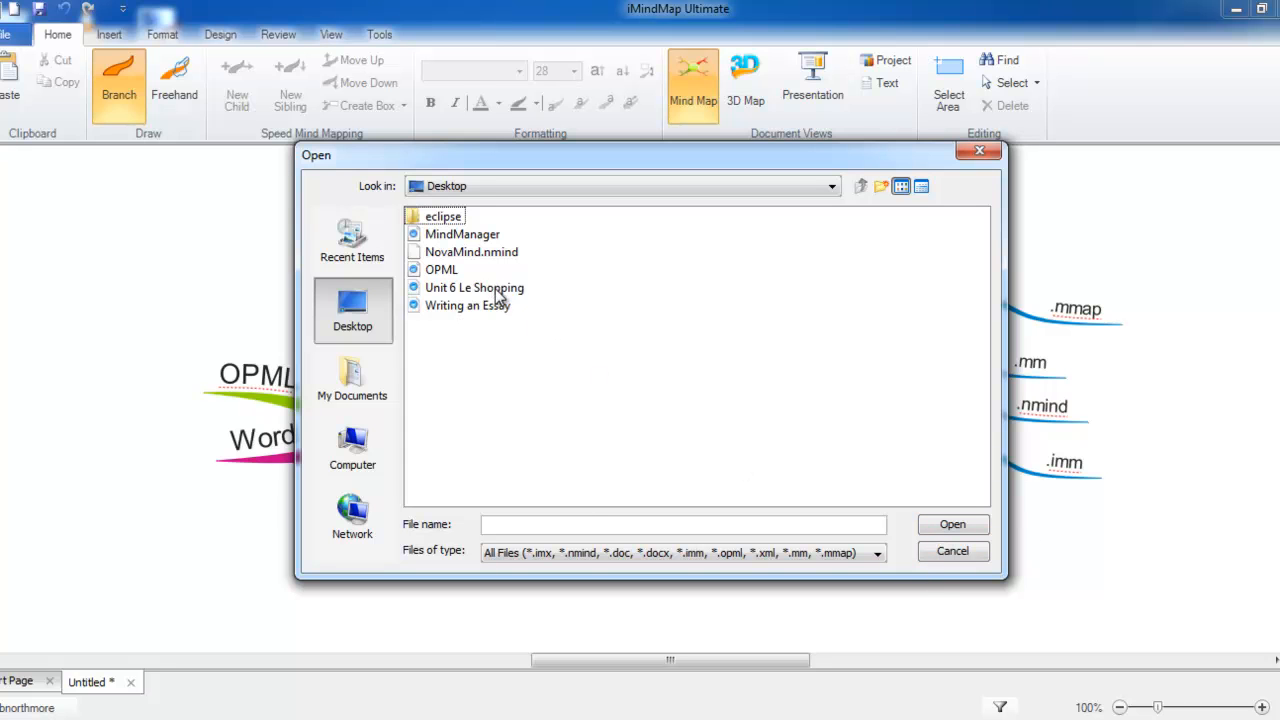
Open the chosen Desktop map file and answer Yes to applying the new style and SmartLayout.
left_click(952, 524)
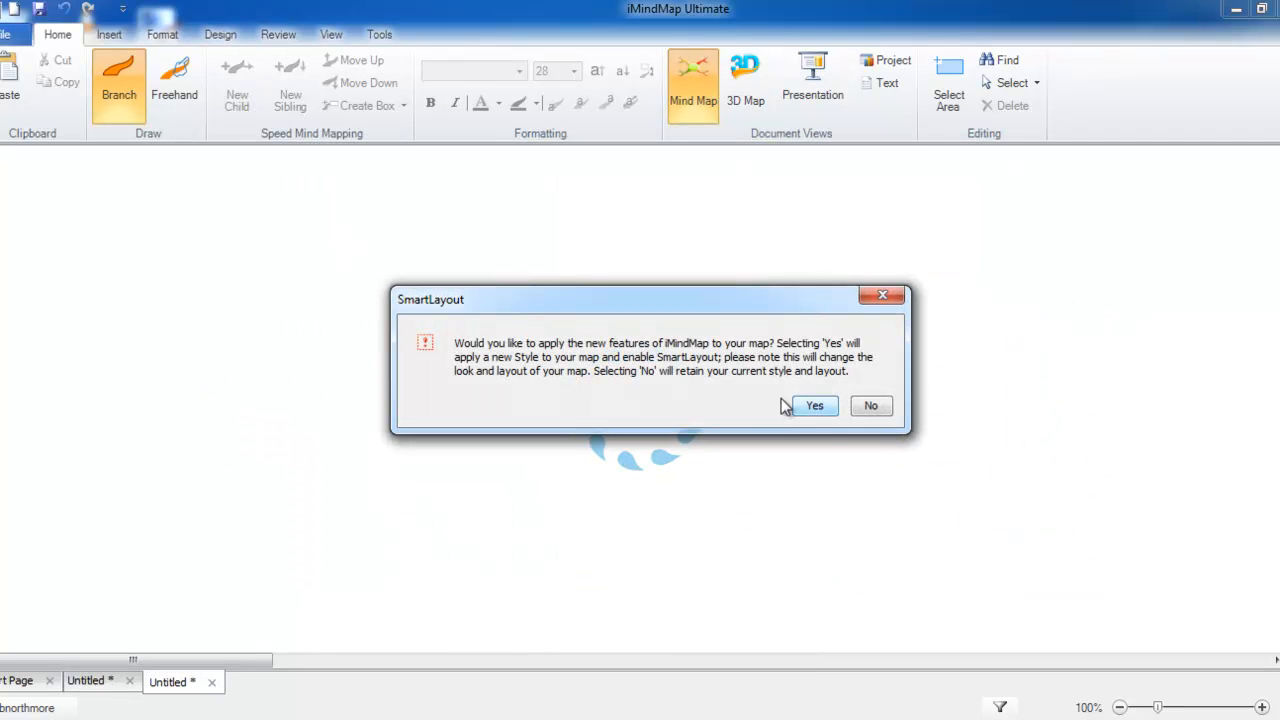
mouse_move(596, 332)
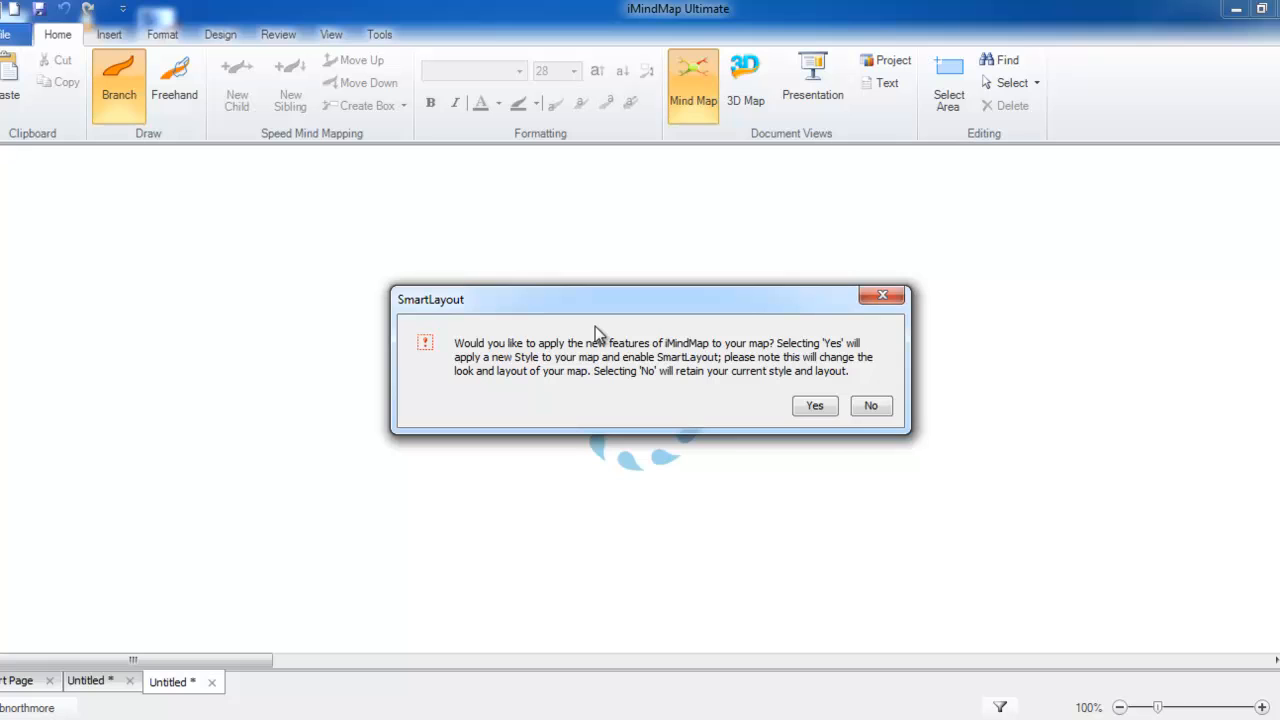
mouse_move(664, 340)
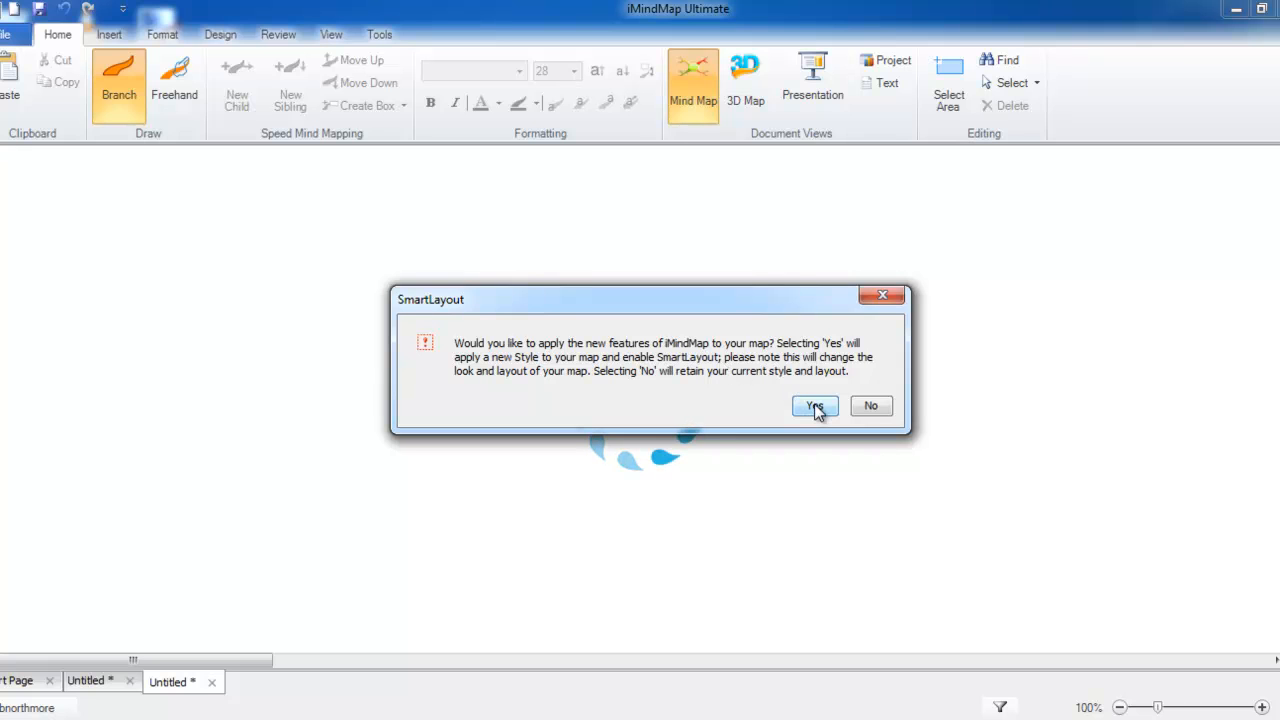
left_click(814, 406)
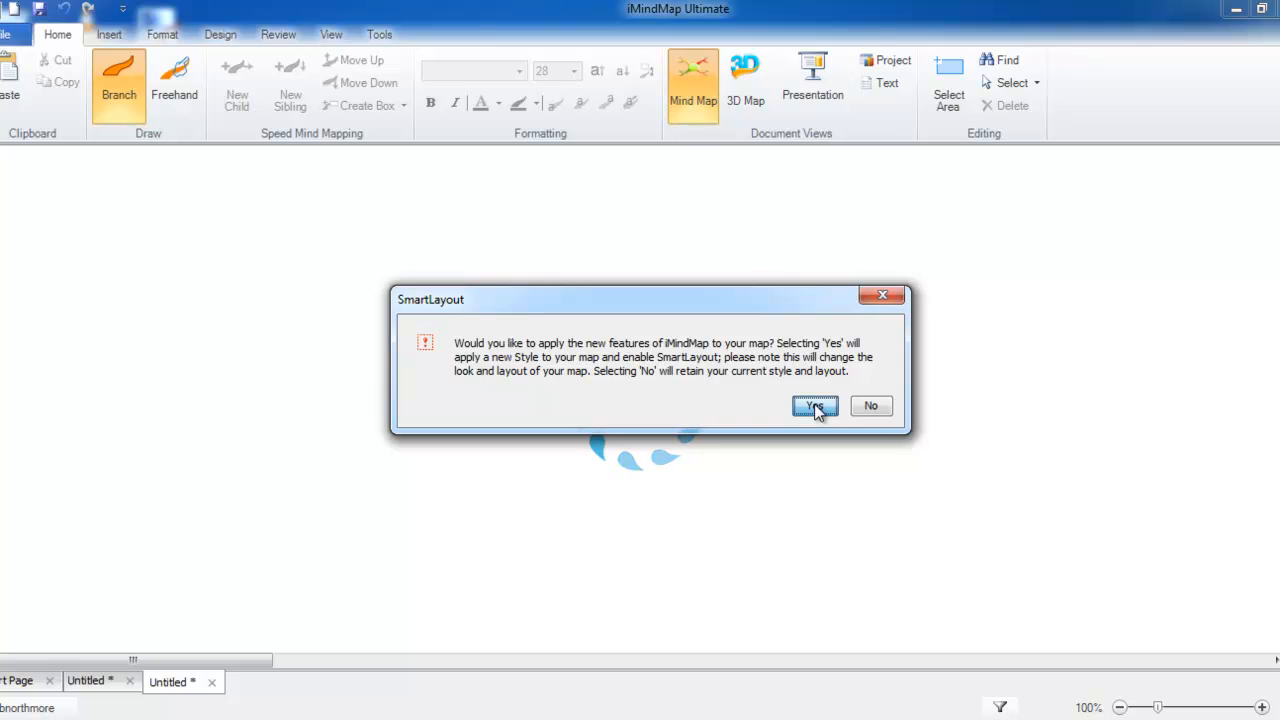
In Word's Title document, check the styles of the Title line and First Heading 1.
left_click(814, 406)
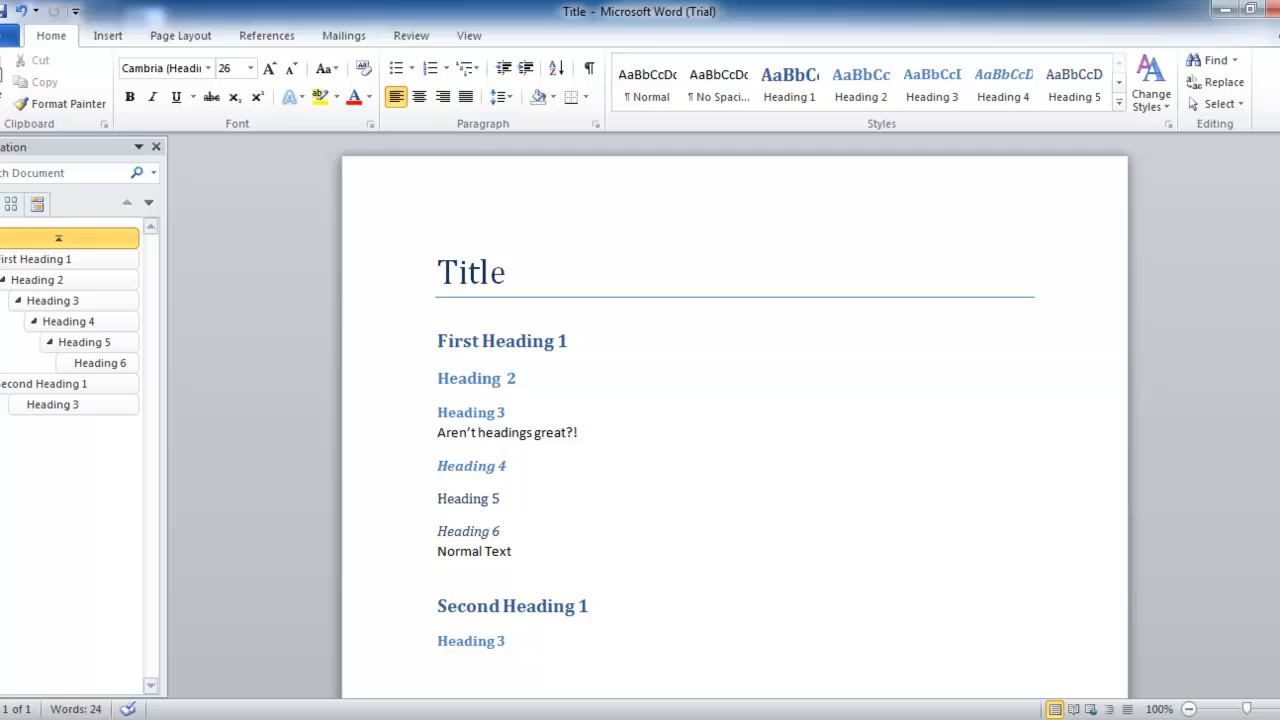
left_click(508, 272)
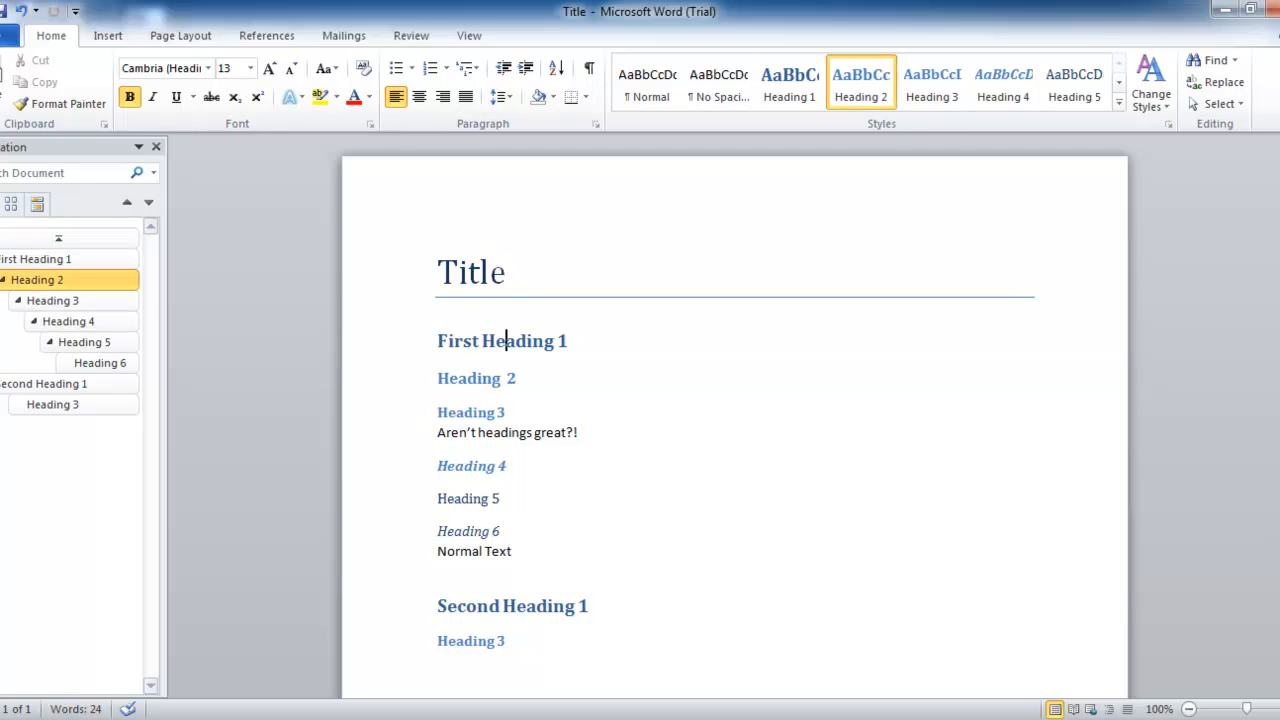
left_click(500, 272)
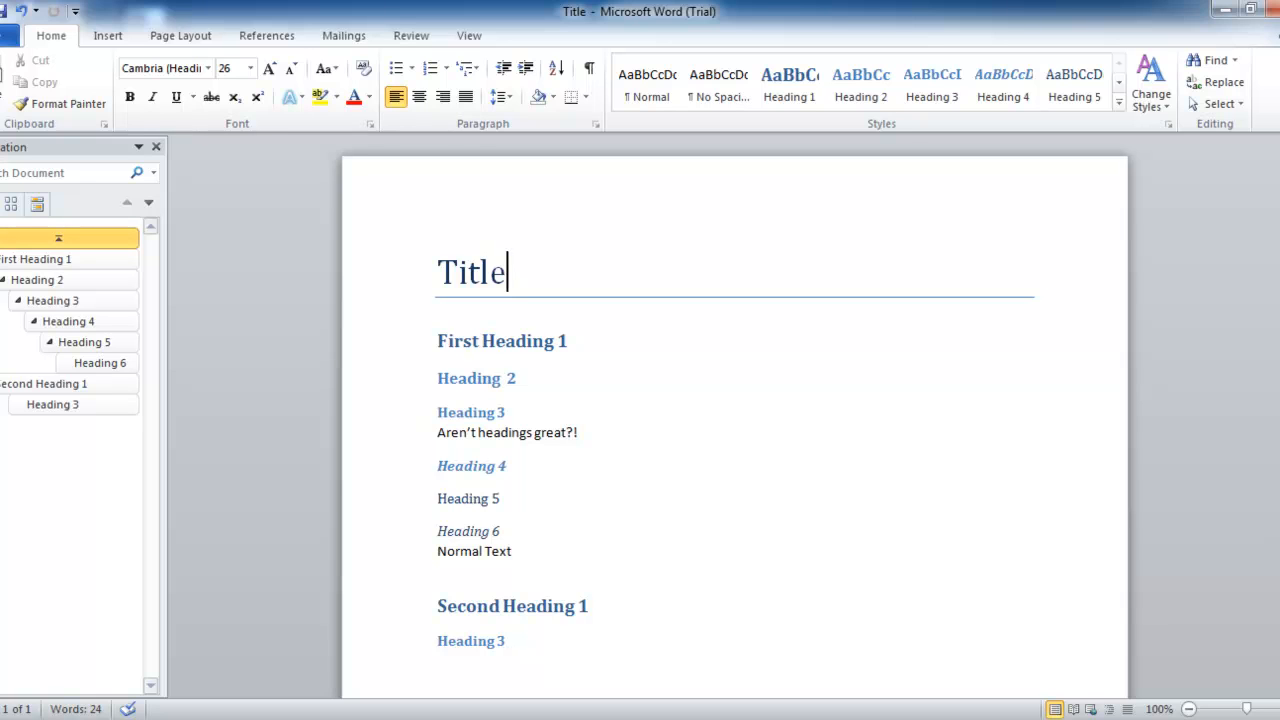
left_click(534, 340)
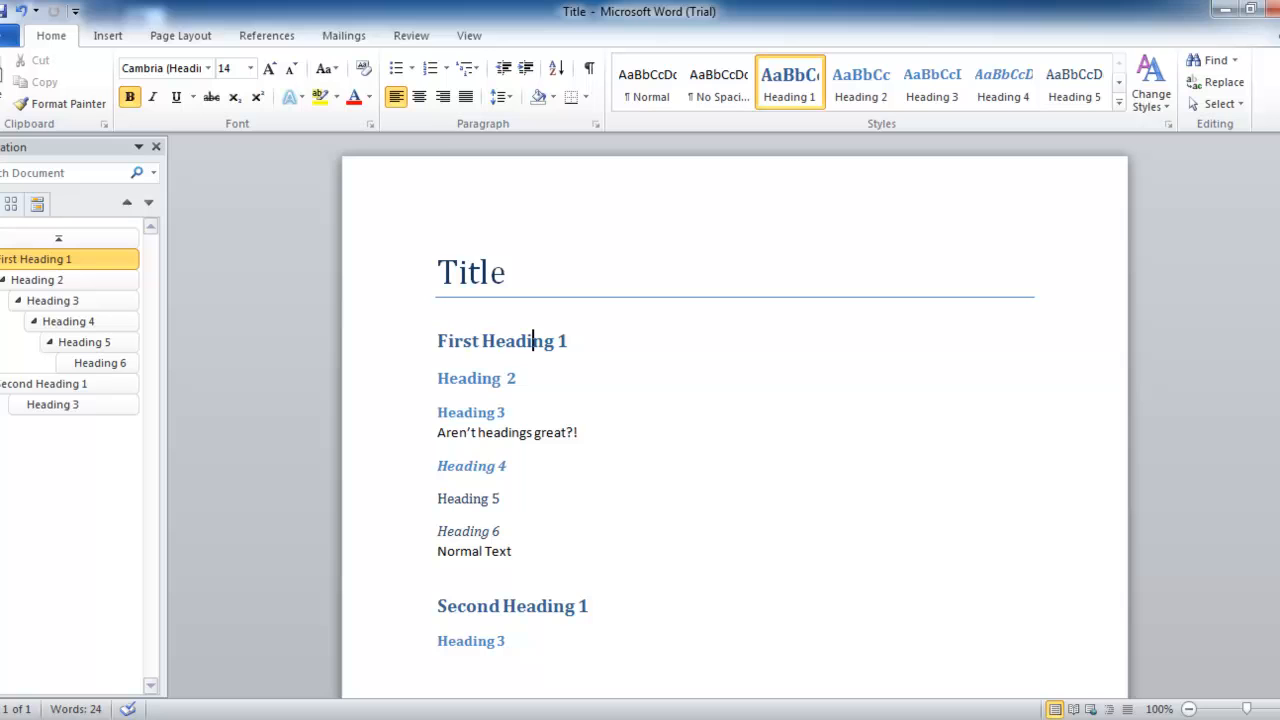
left_click(564, 340)
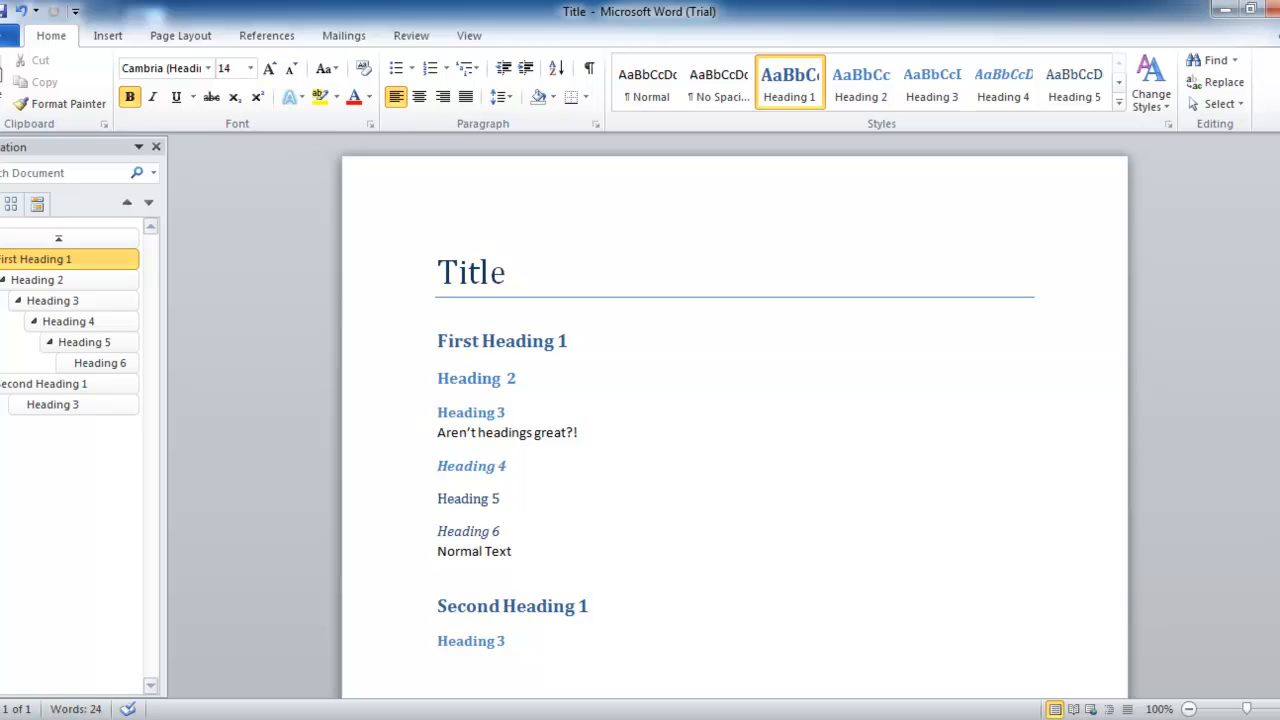
Confirm First Heading 1 uses Heading 1 and check the Heading 2 and Heading 3 lines.
left_click(590, 606)
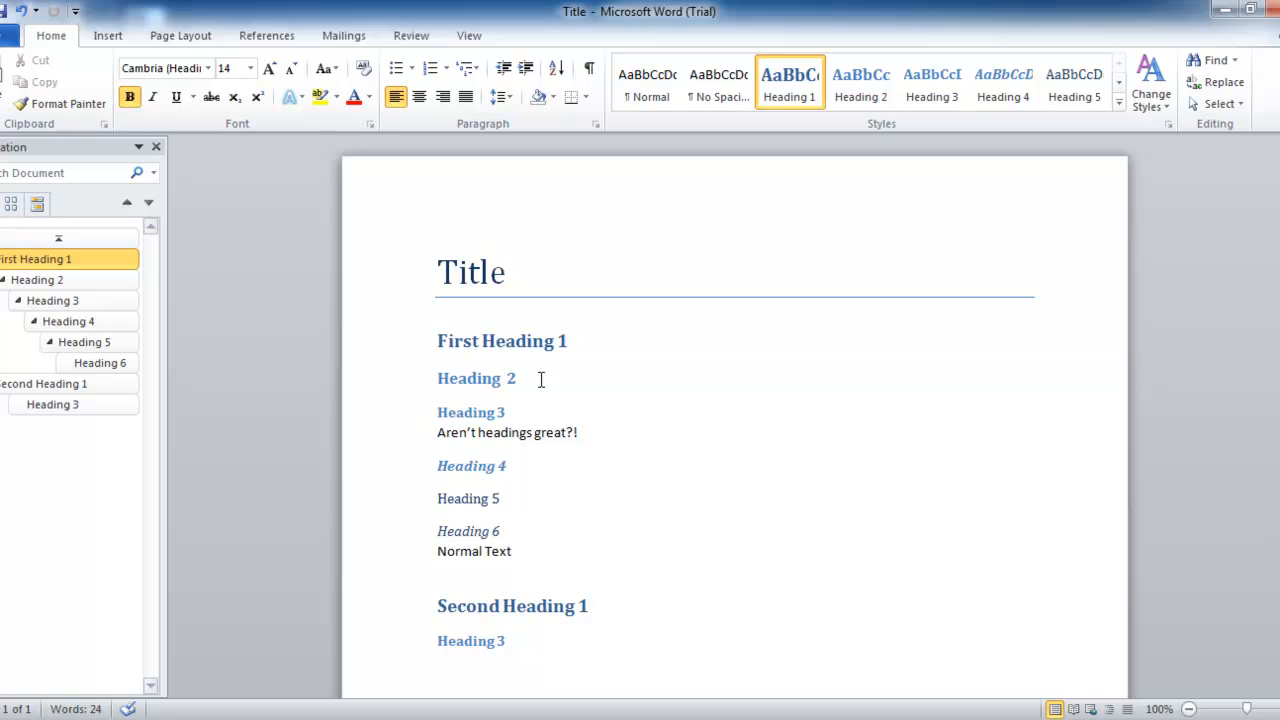
left_click(512, 432)
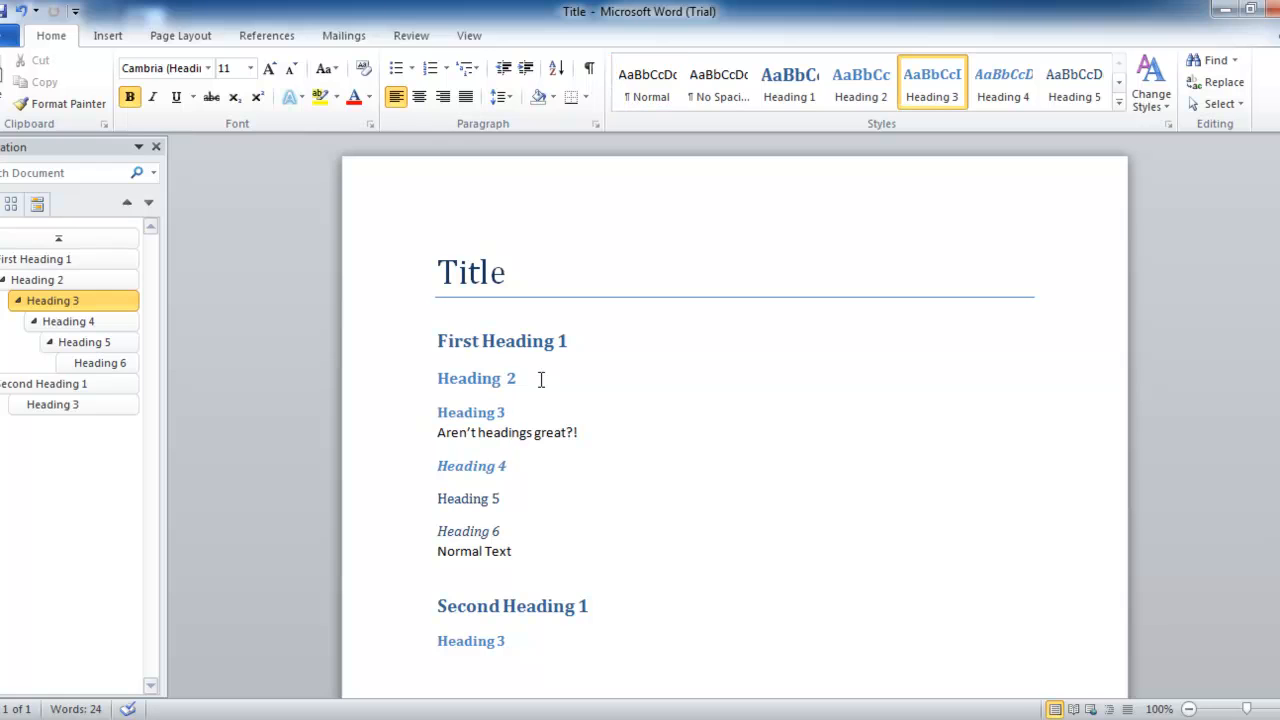
left_click(506, 412)
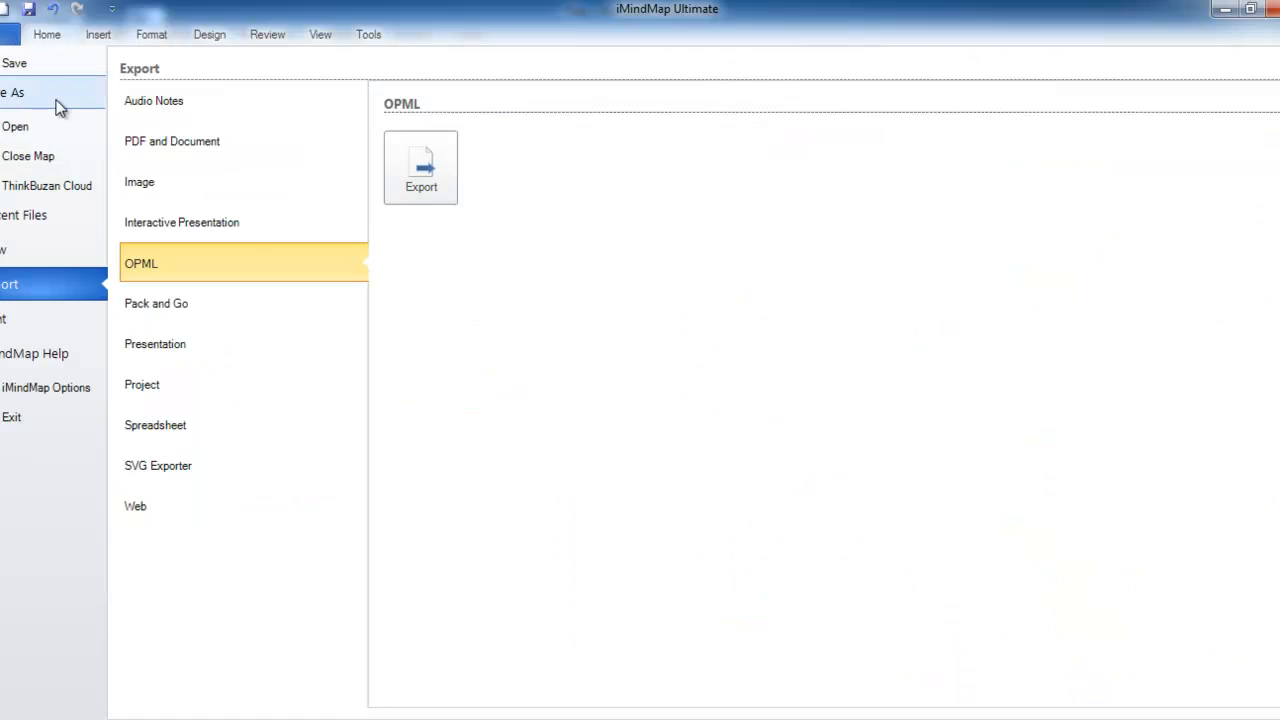
Import Title.docx from the Desktop as a new map with Title centred and heading branches.
left_click(16, 126)
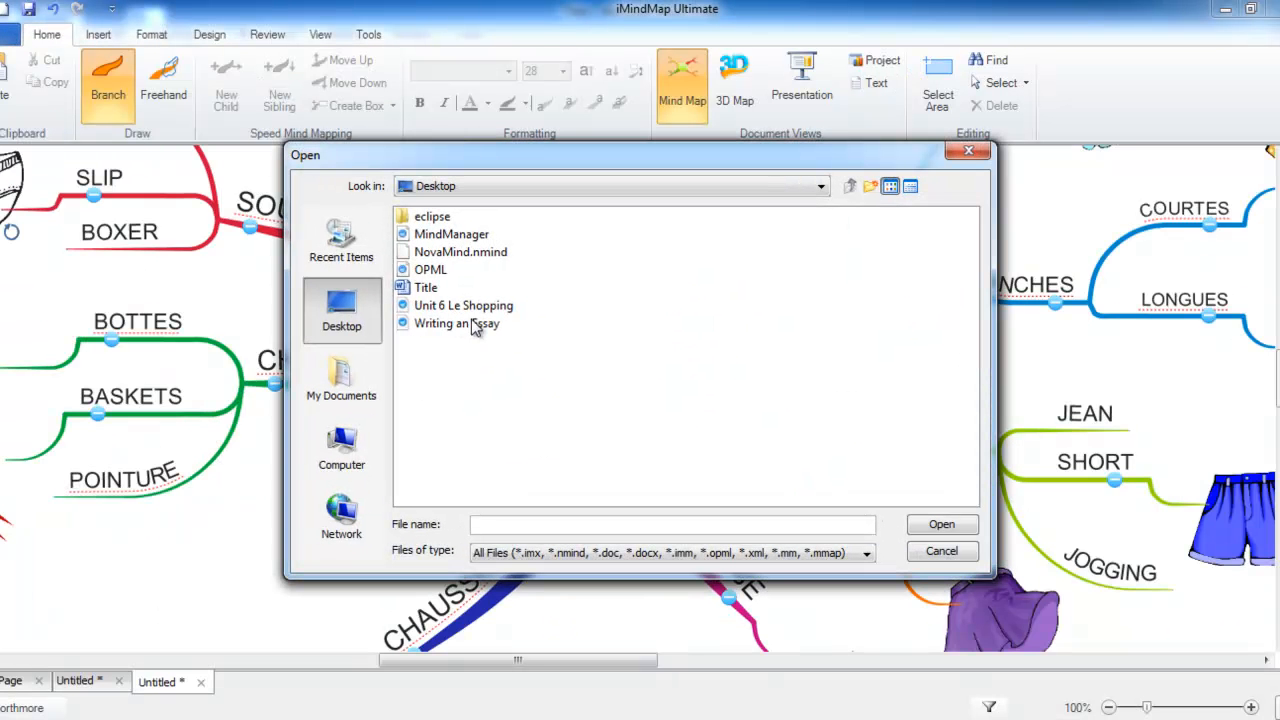
left_click(426, 288)
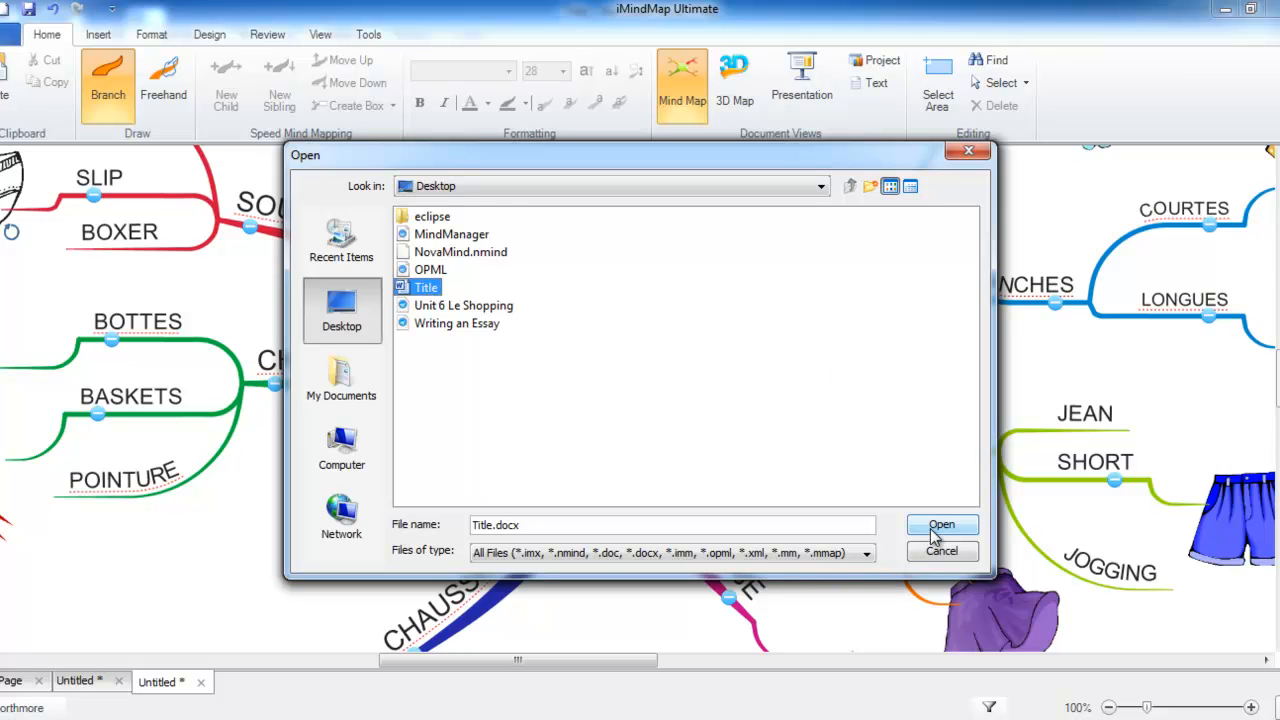
mouse_move(940, 524)
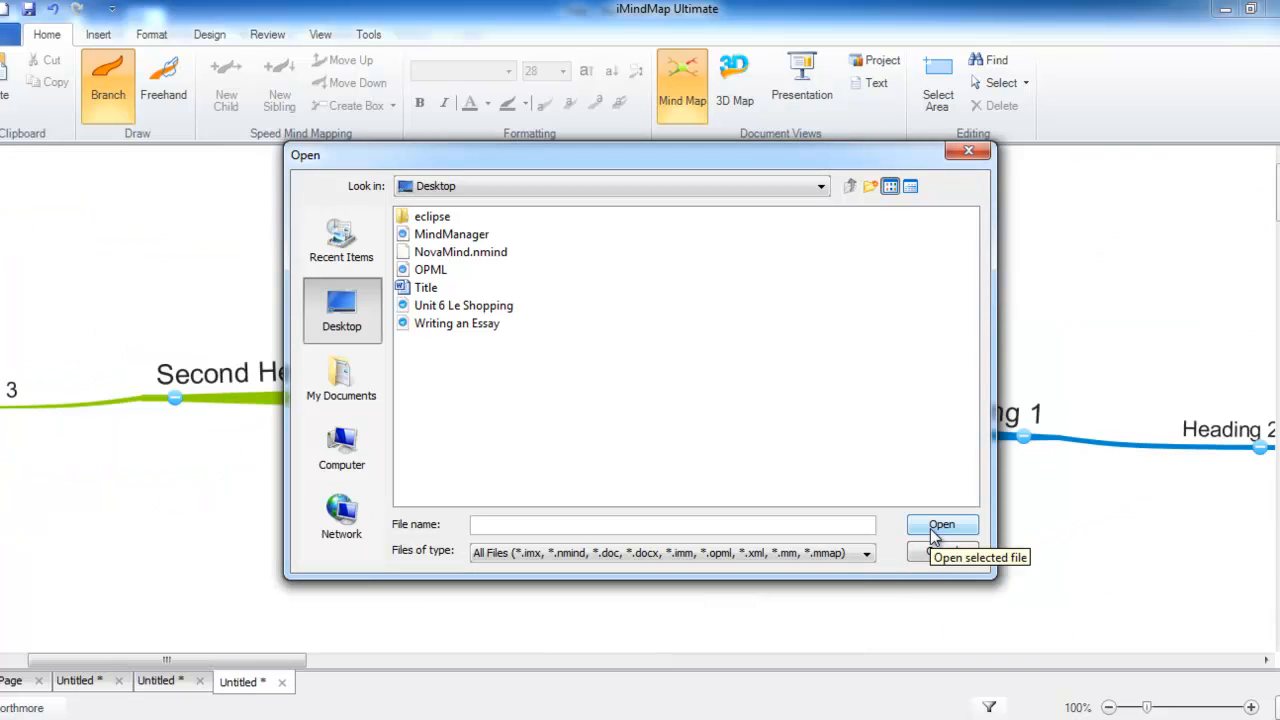
left_click(940, 524)
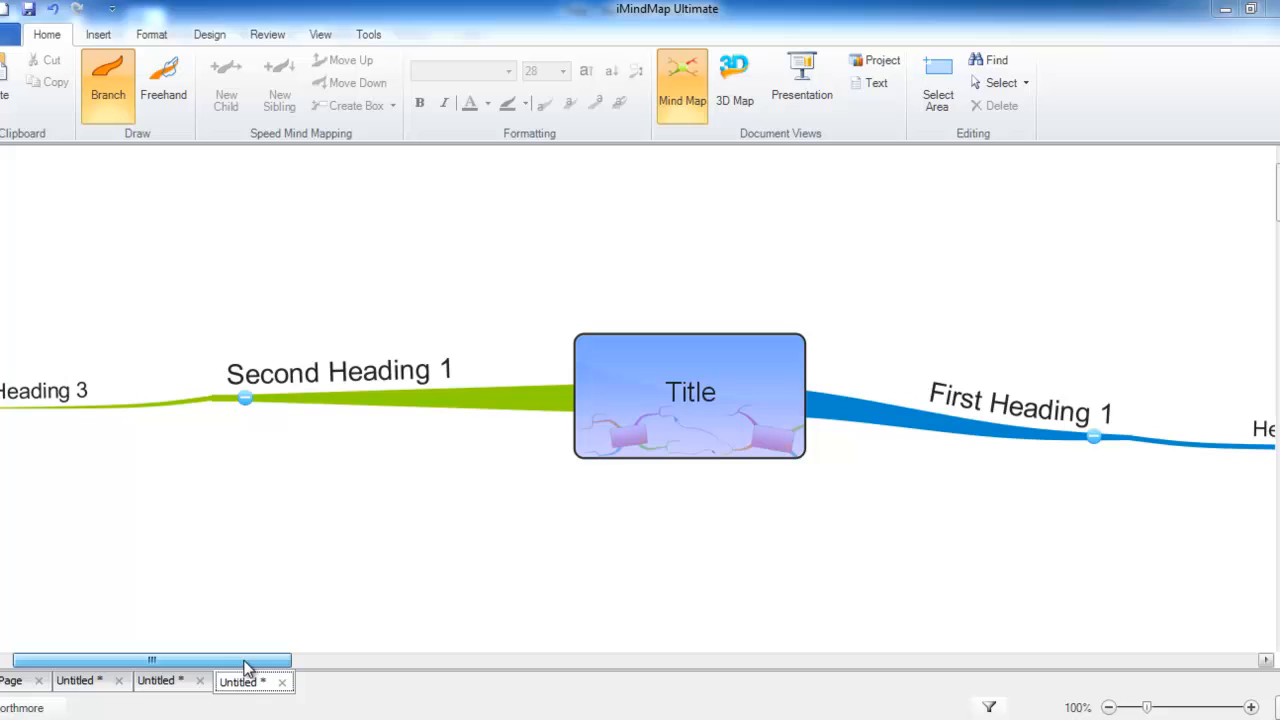
left_click(690, 396)
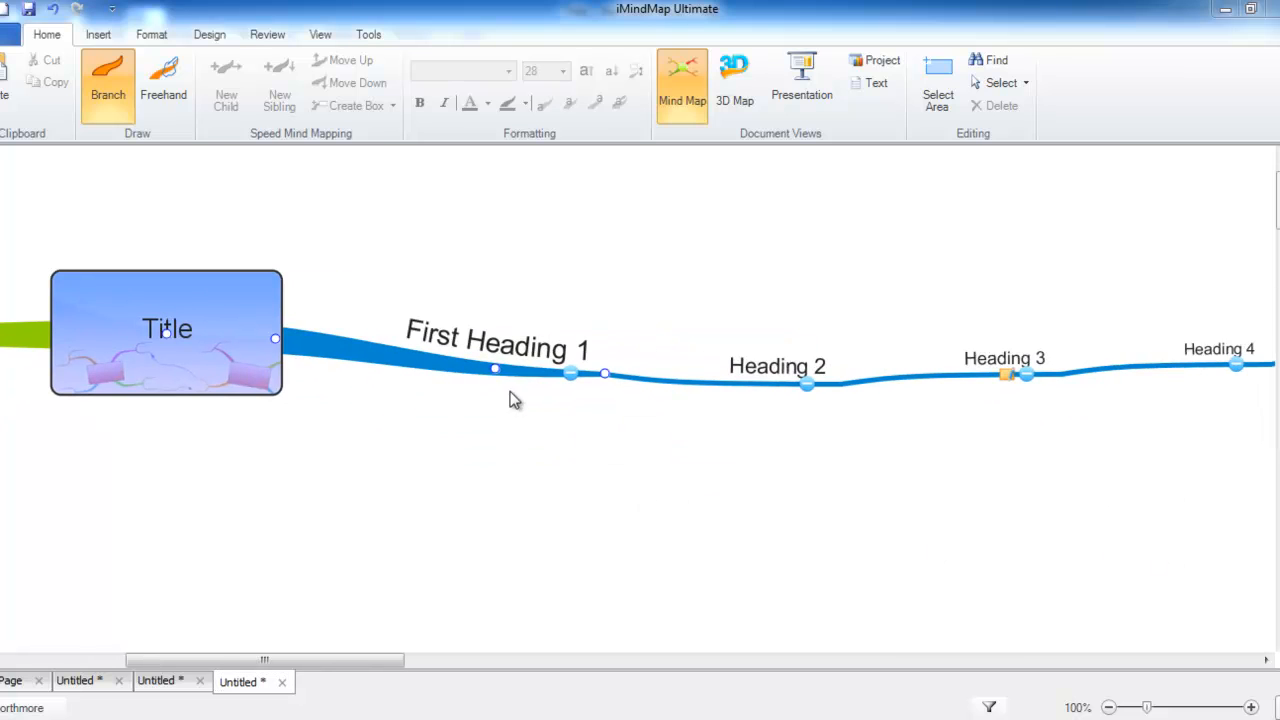
mouse_move(496, 376)
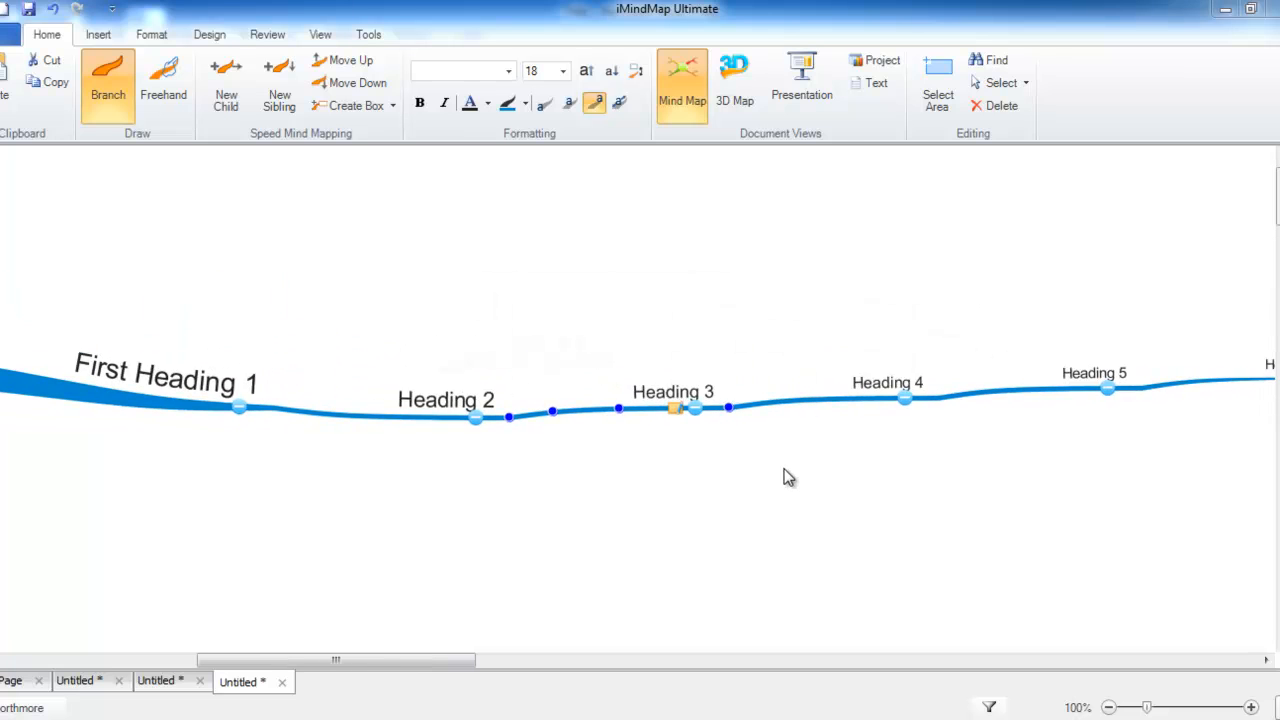
mouse_move(1000, 346)
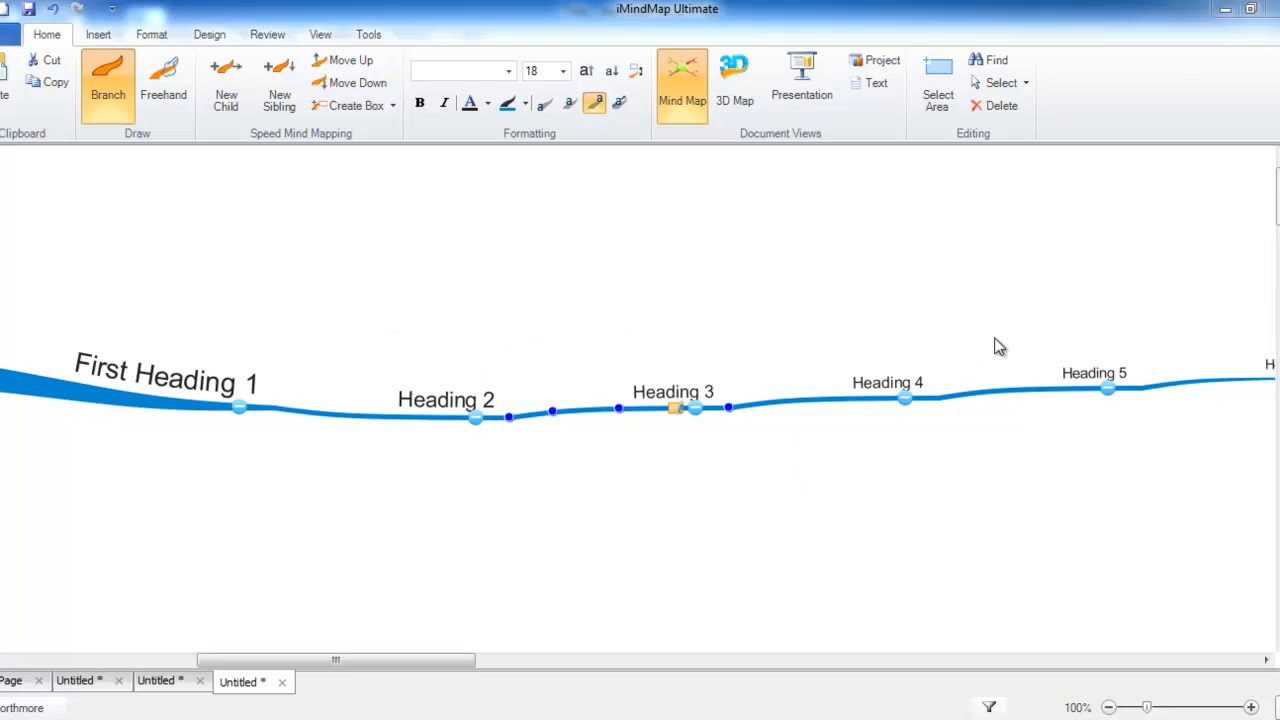
mouse_move(660, 432)
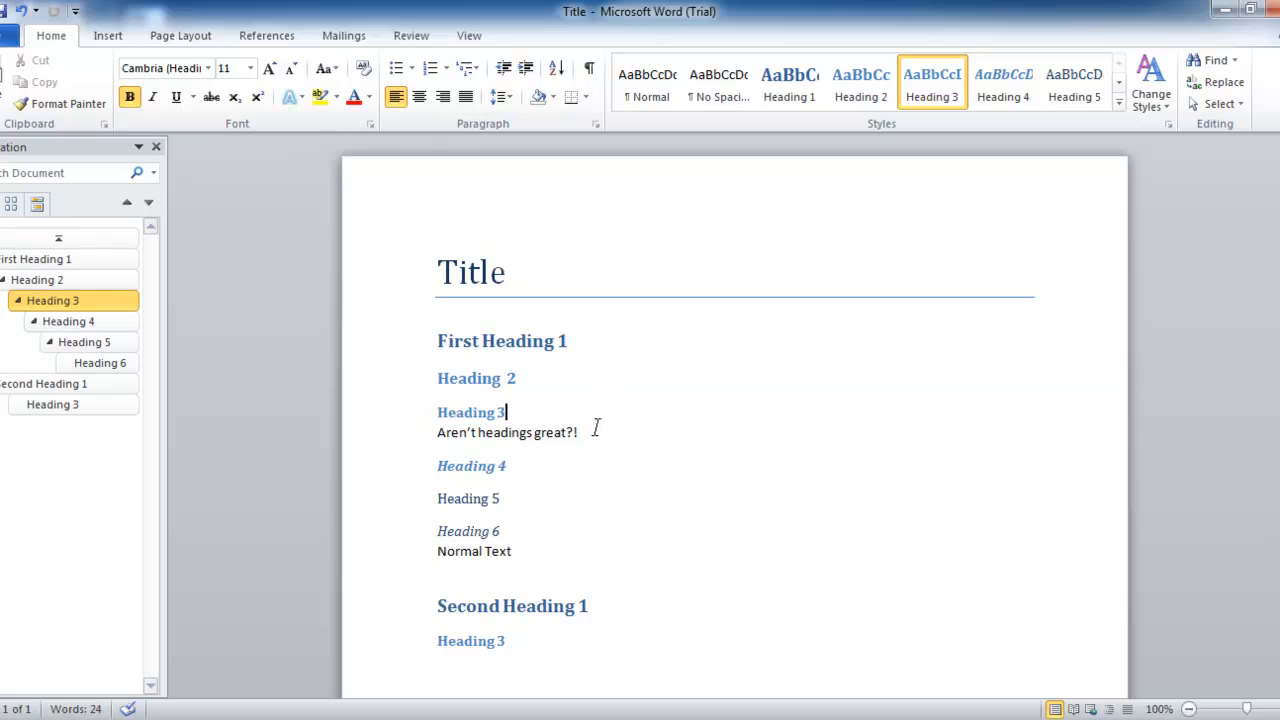
Back in Word, look at the Heading 3 line and its body text.
left_click(688, 500)
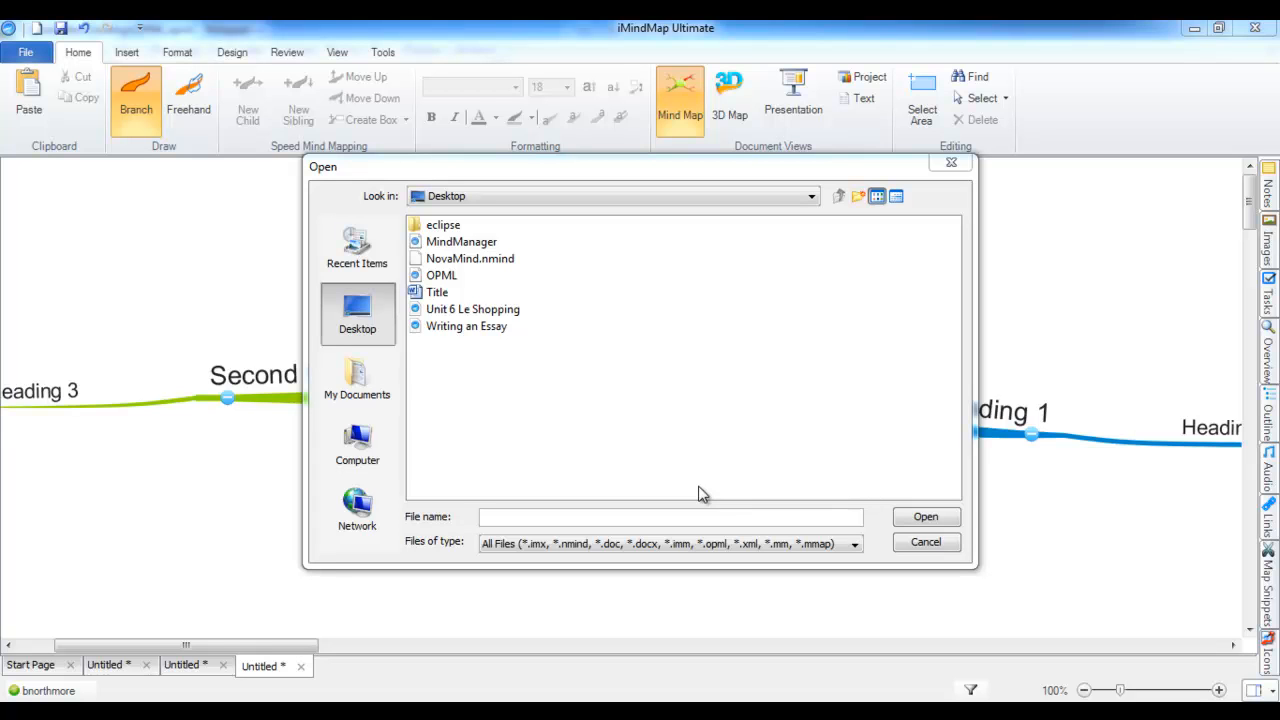
Open the OPML file from the Desktop to restore the Imports overview map.
left_click(440, 276)
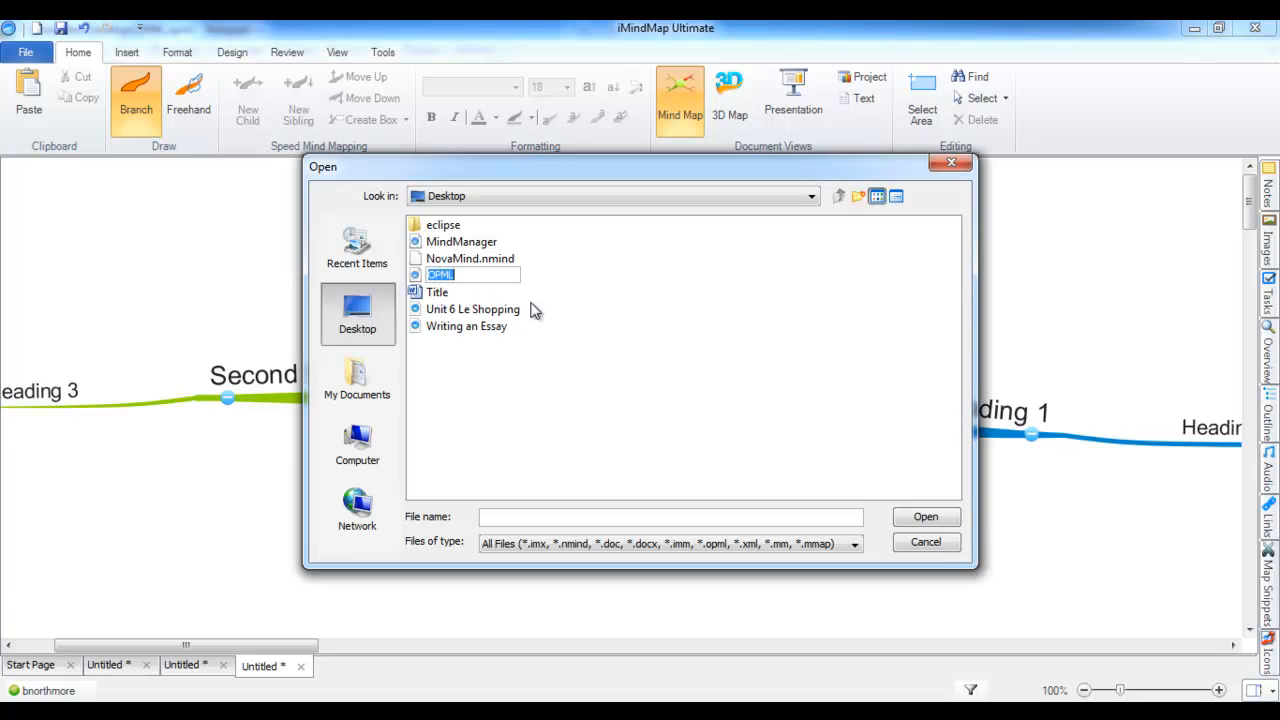
mouse_move(924, 516)
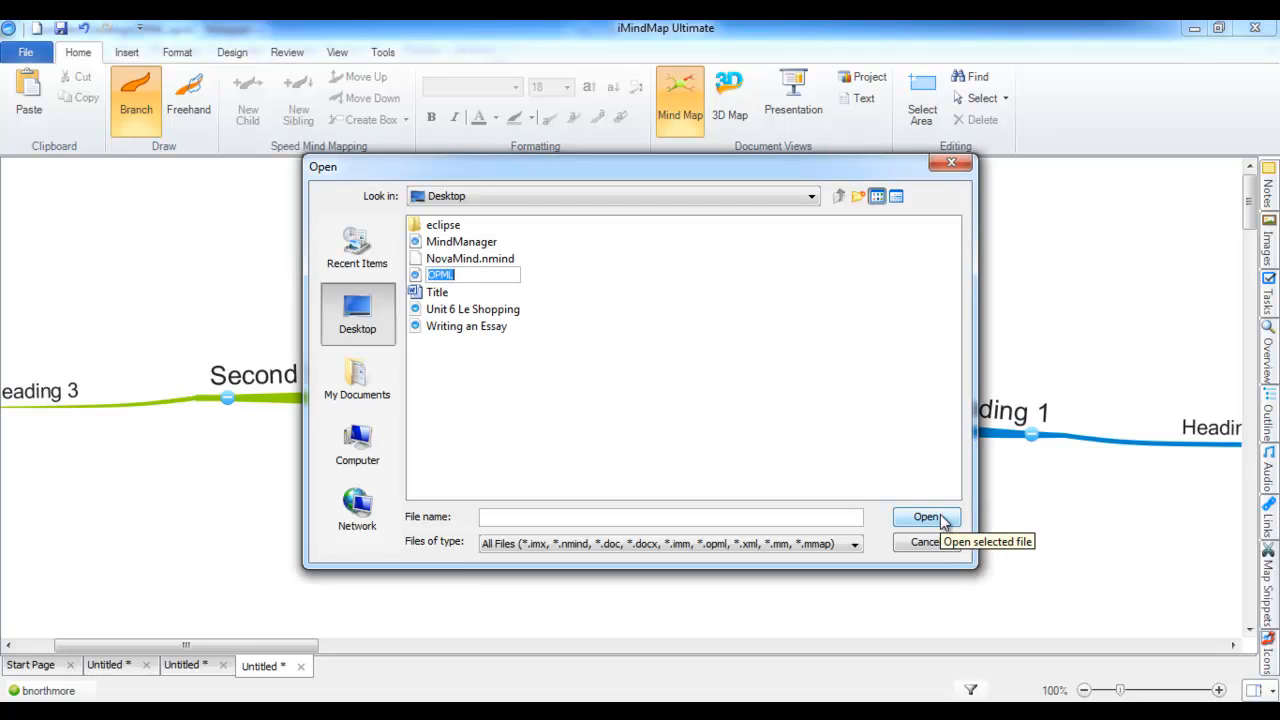
left_click(924, 516)
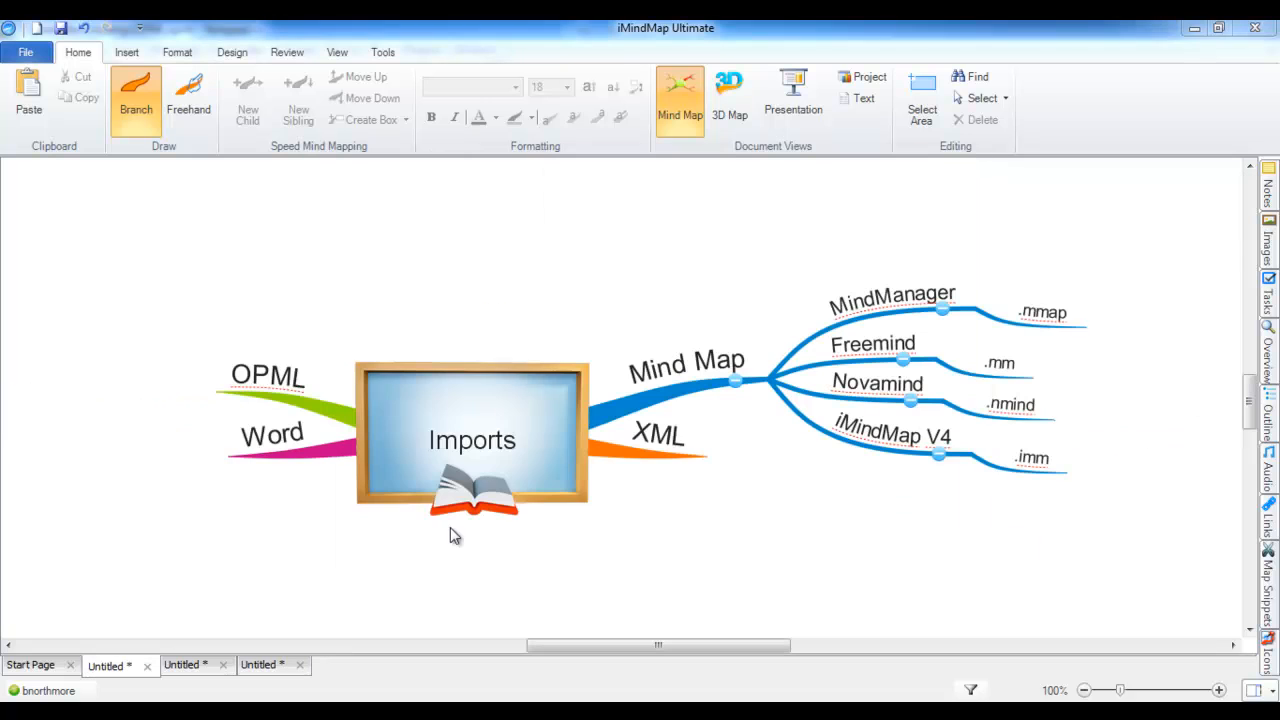